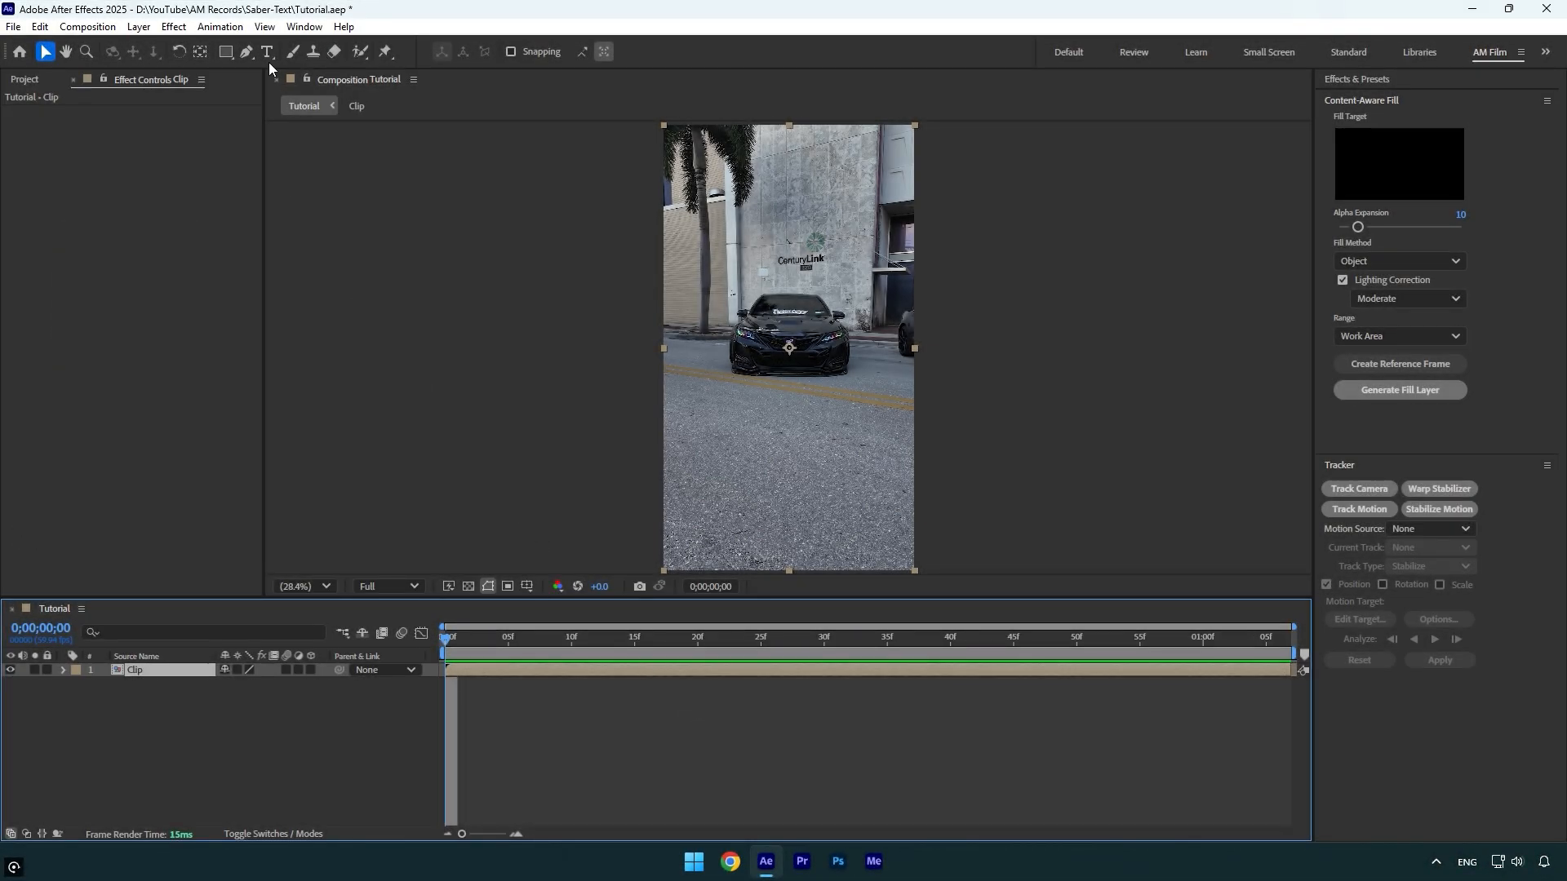
- Type 'AM FILM' into the Composition viewer as a new text layer
{"action": "type", "text": "AM FIL"}
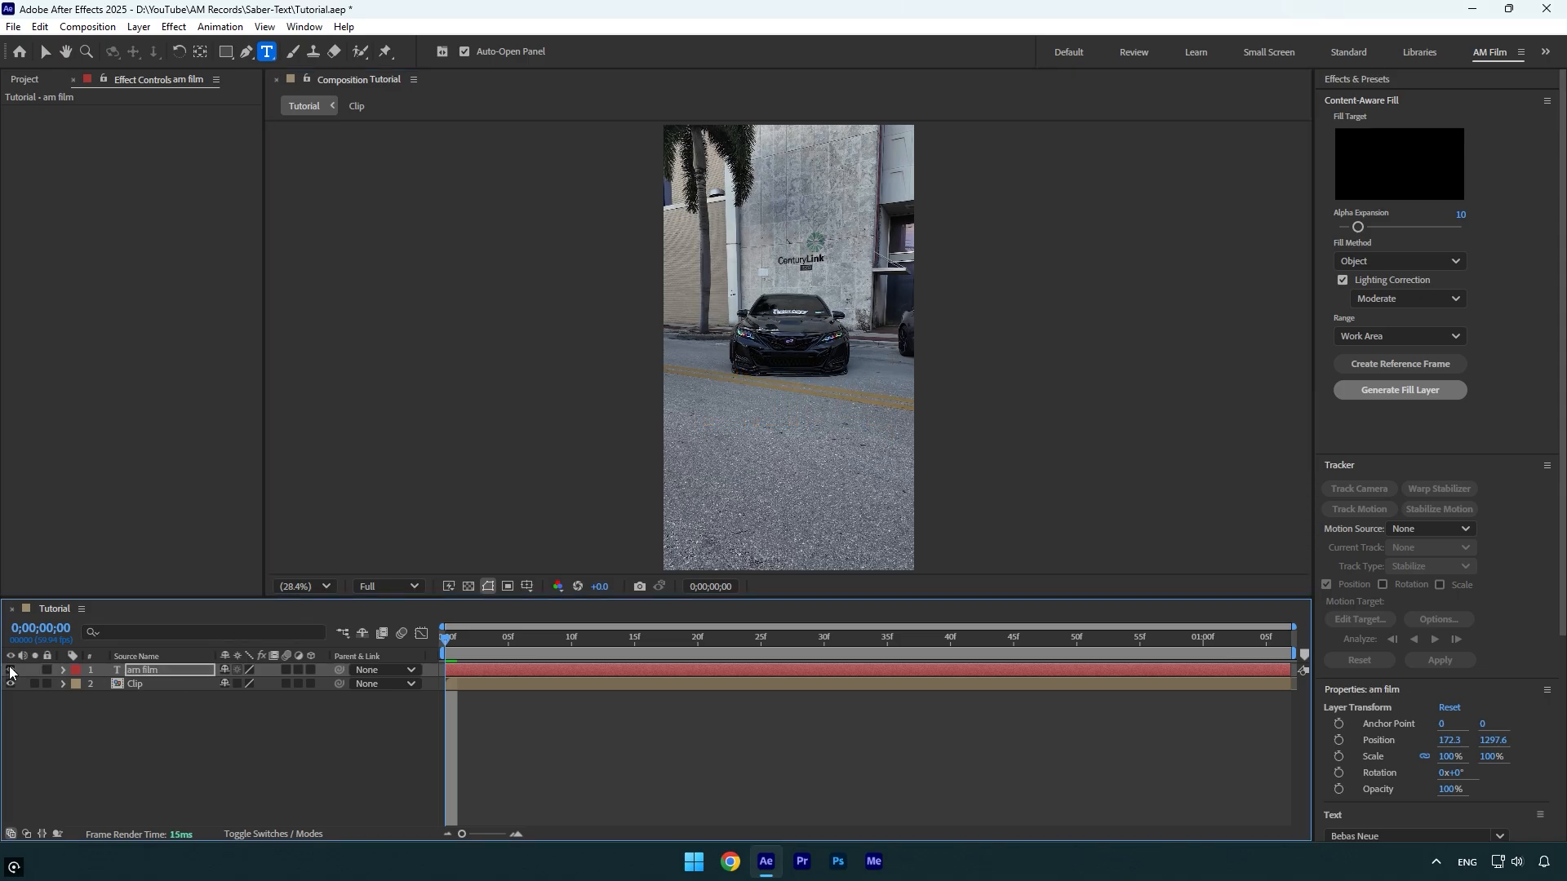
- Create a composition-sized black solid named 'Saber' from the timeline's New Solid menu
{"action": "right_click", "coordinate": [12, 672]}
{"action": "type", "text": "Sabe"}
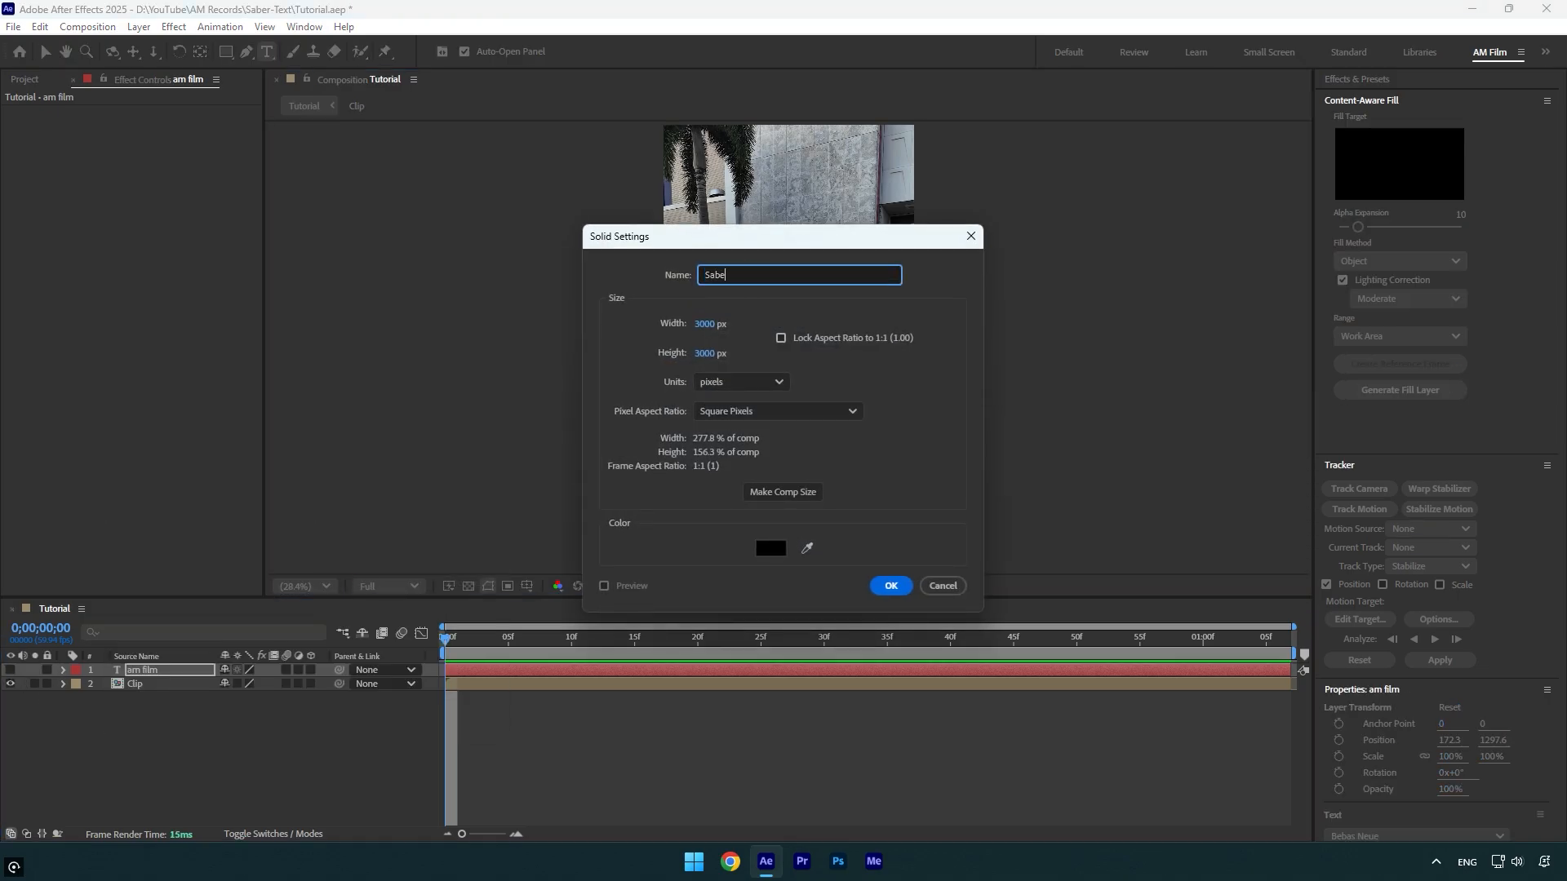
{"action": "left_click", "coordinate": [728, 323]}
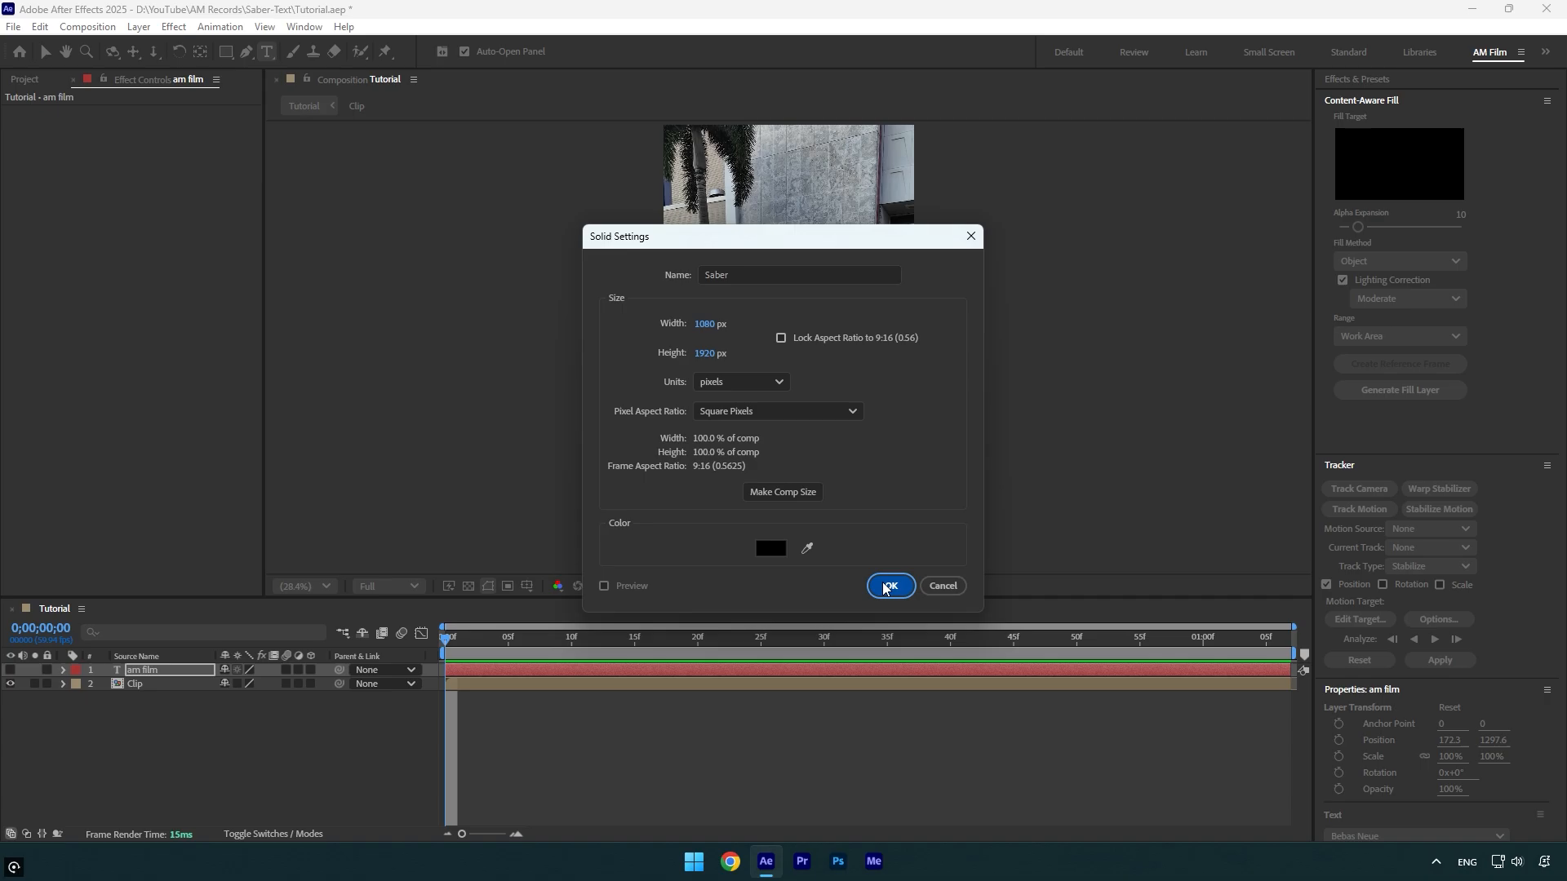
{"action": "left_click", "coordinate": [889, 586]}
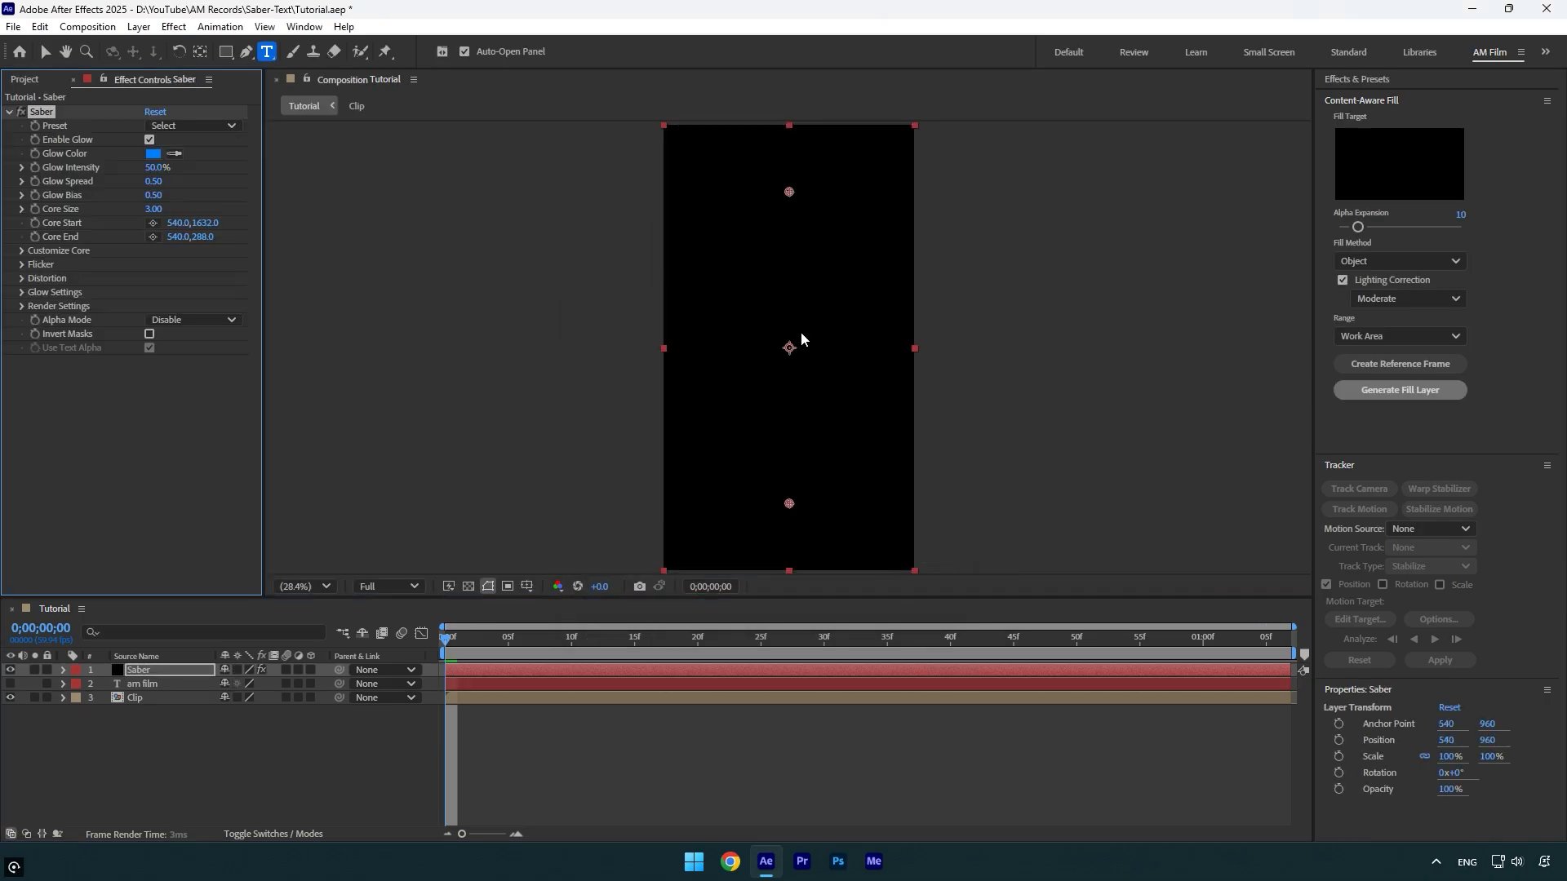
- Set Saber's Composite Settings to Transparent and its Core Type to Text Layer
{"action": "left_click", "coordinate": [21, 306]}
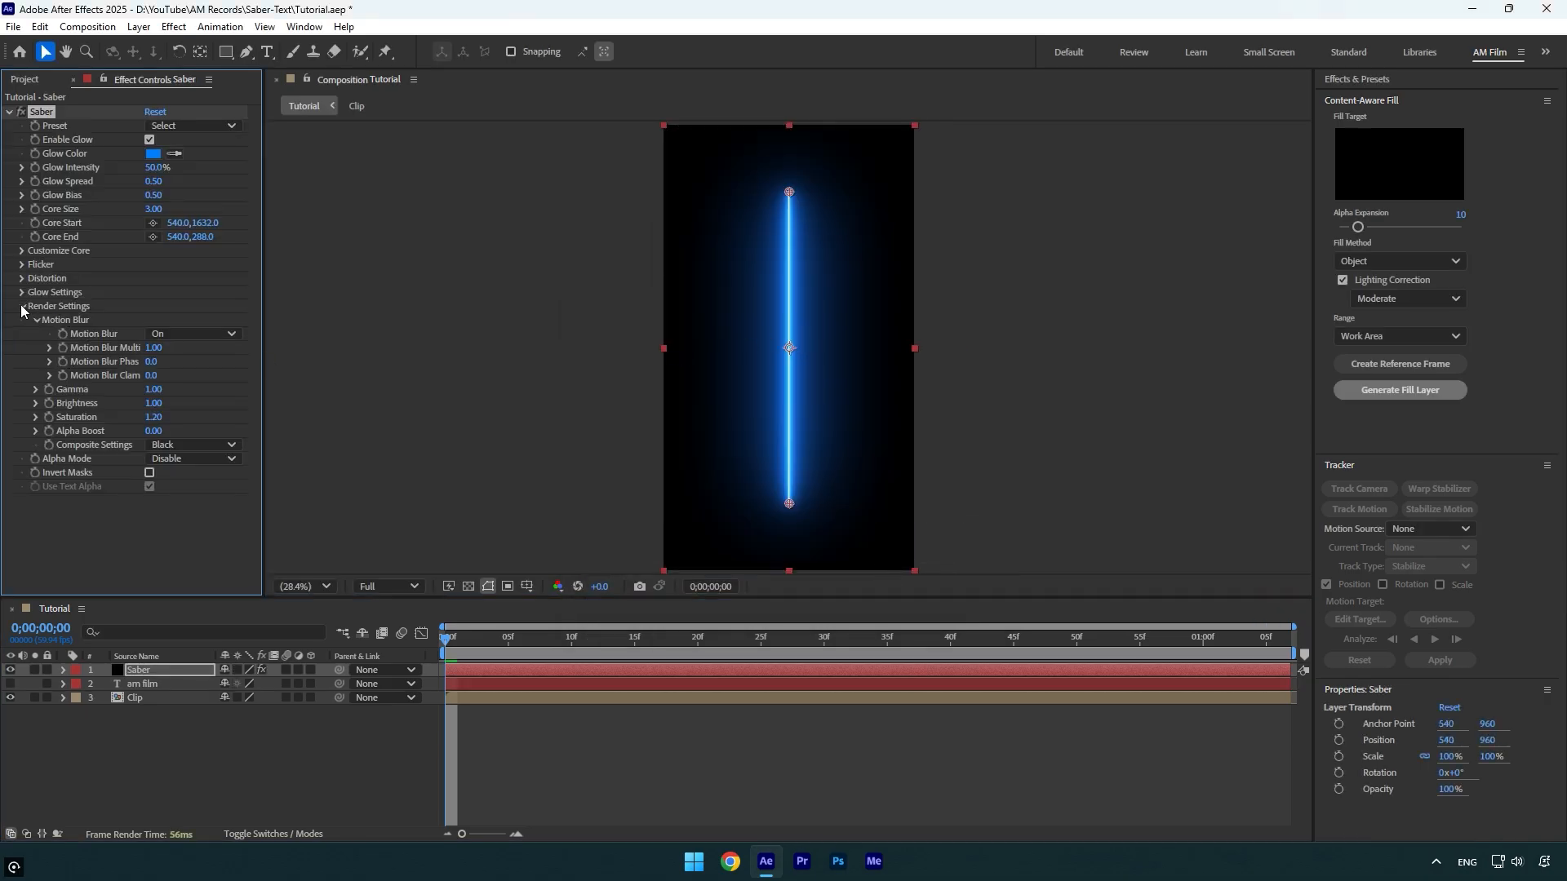
{"action": "left_click", "coordinate": [192, 444]}
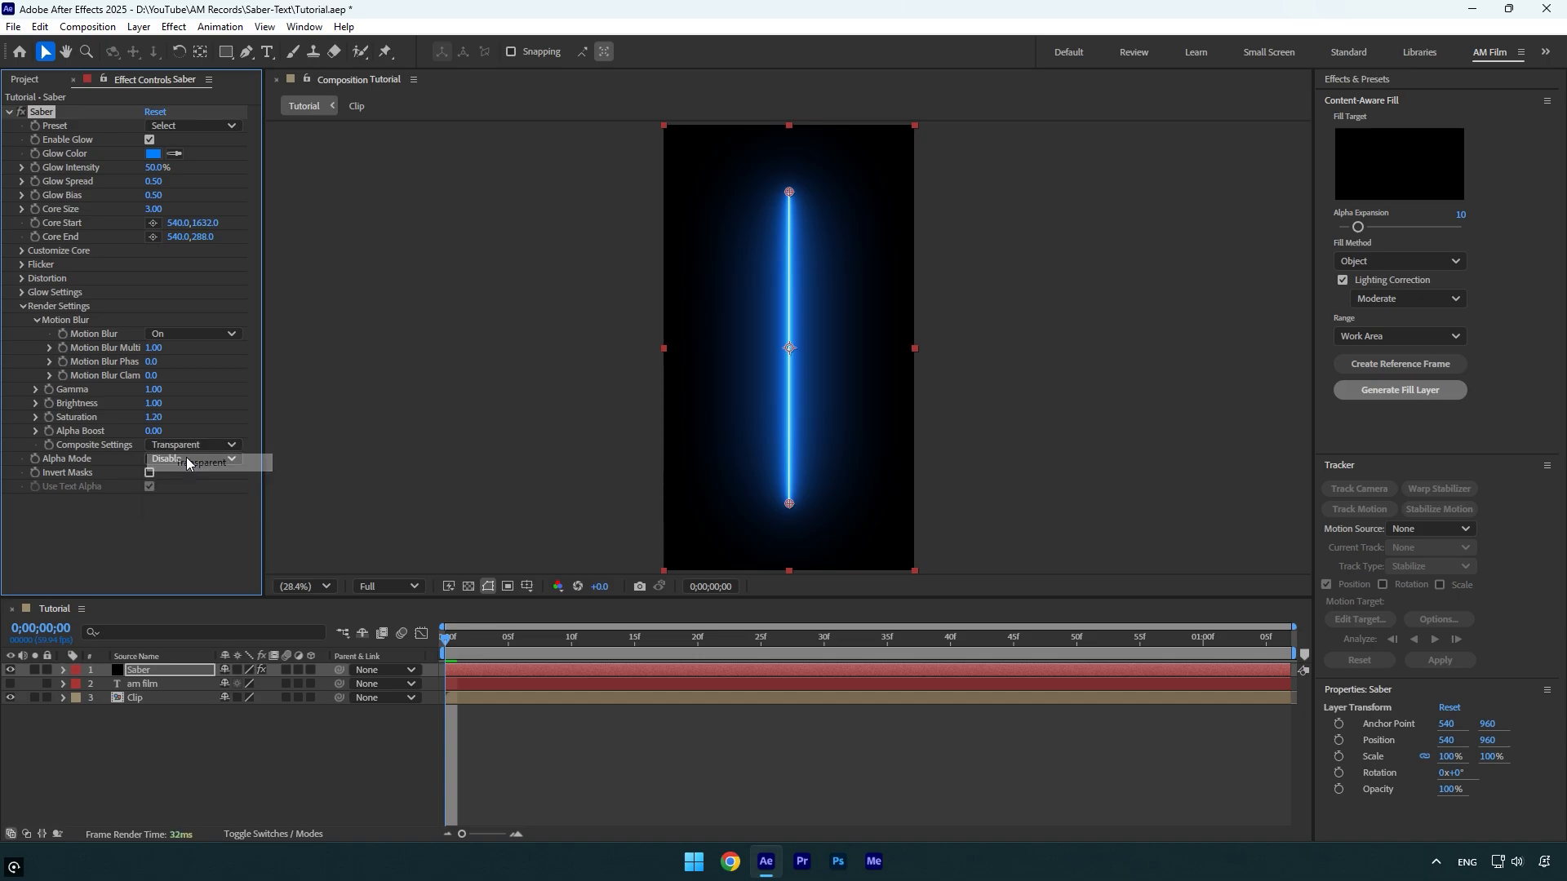
{"action": "left_click", "coordinate": [192, 263]}
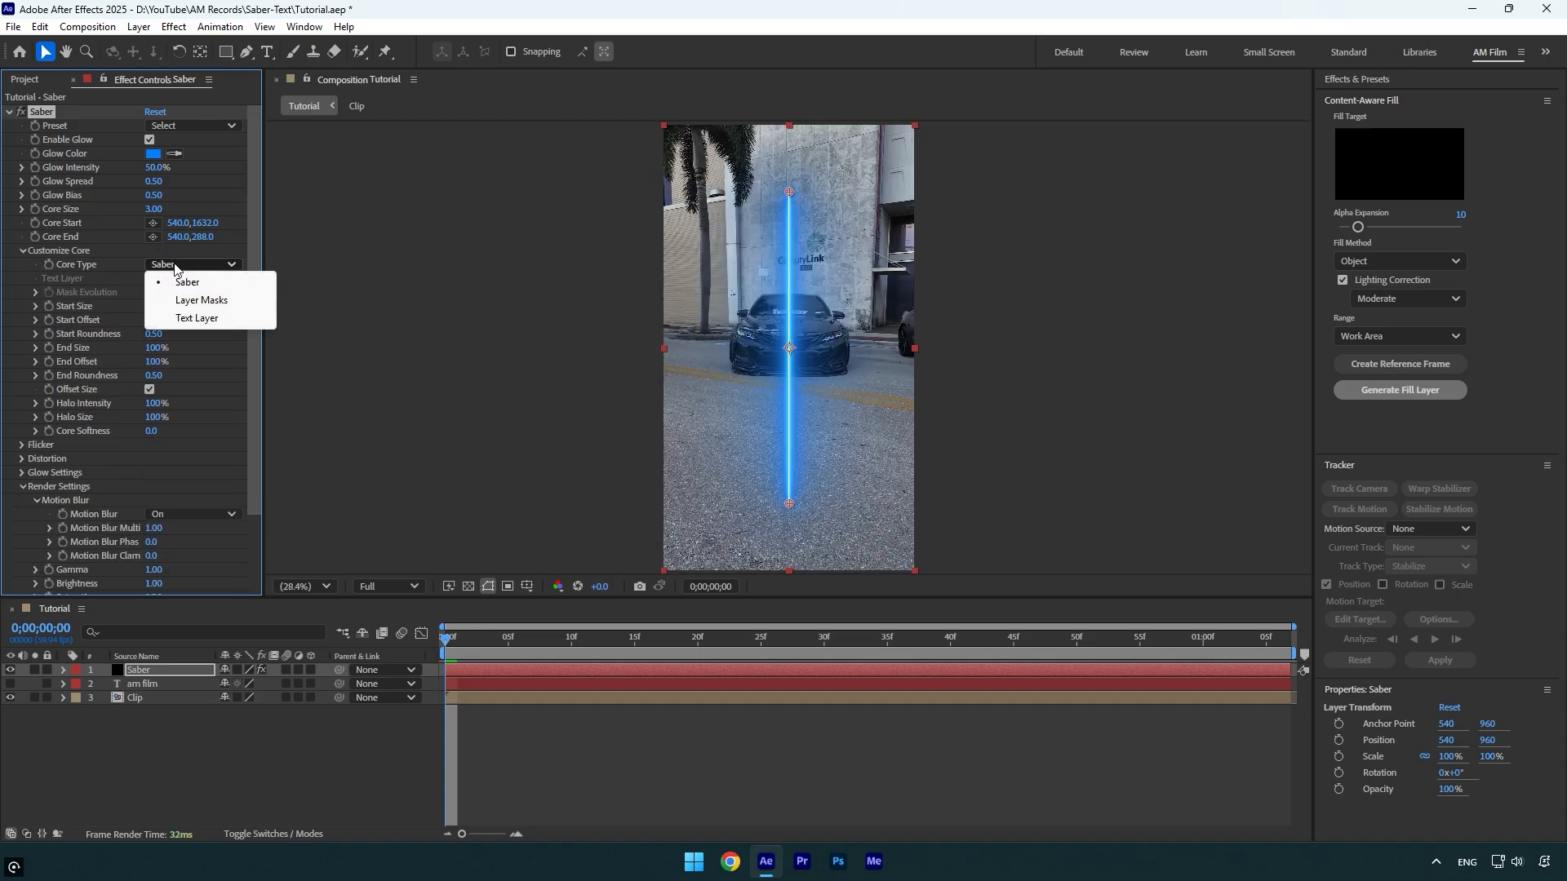
{"action": "left_click", "coordinate": [197, 317]}
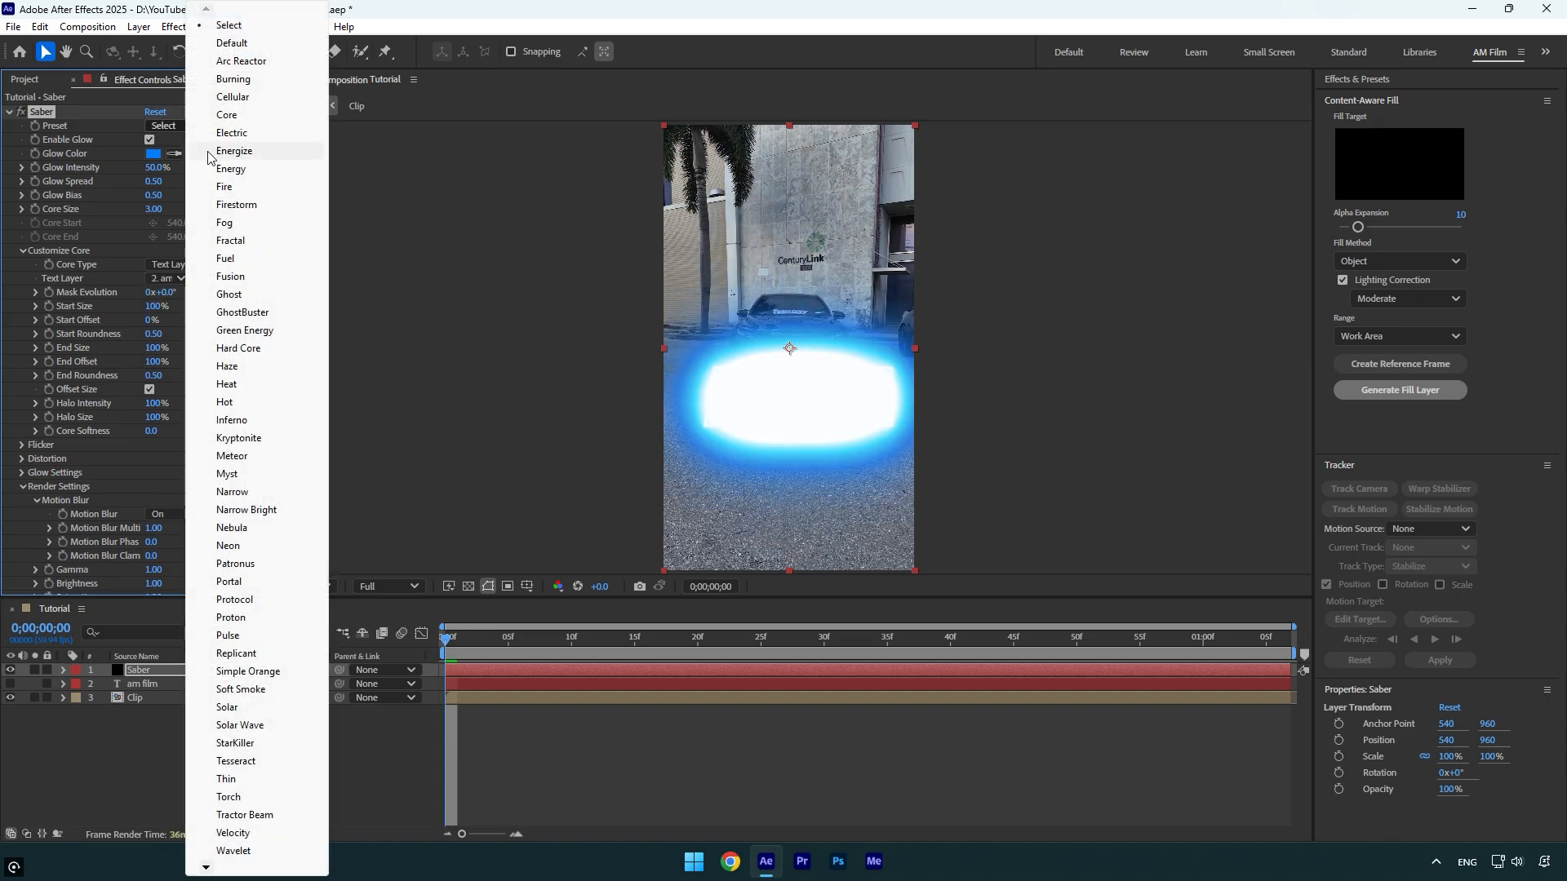
- Apply the Energy Saber preset and lower Glow Intensity to about 23%
{"action": "left_click", "coordinate": [231, 168]}
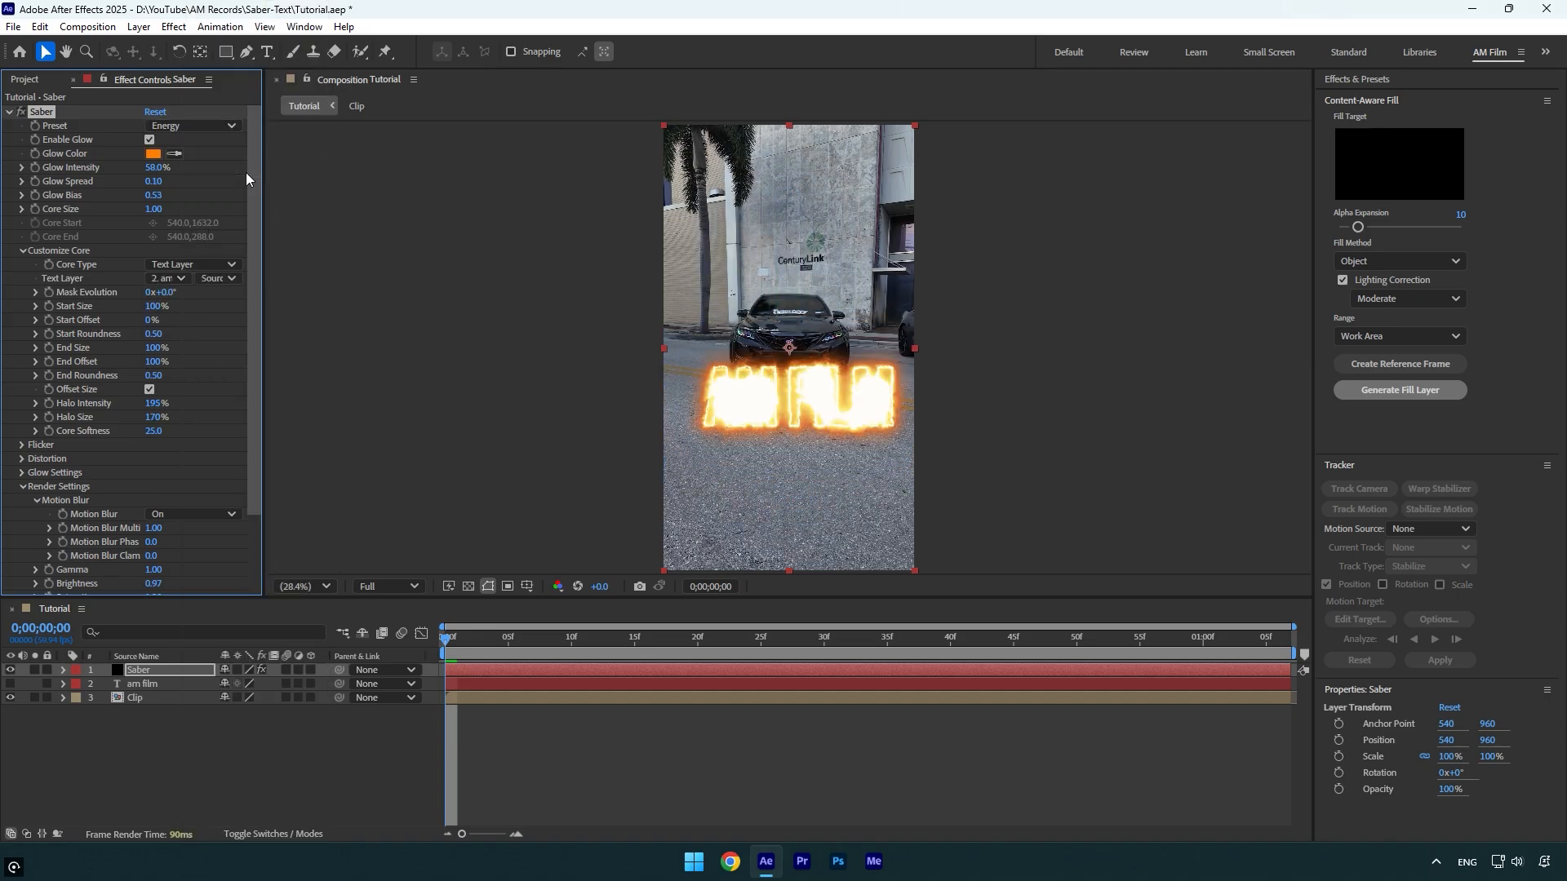
{"action": "left_click_drag", "start_coordinate": [157, 166], "coordinate": [127, 166]}
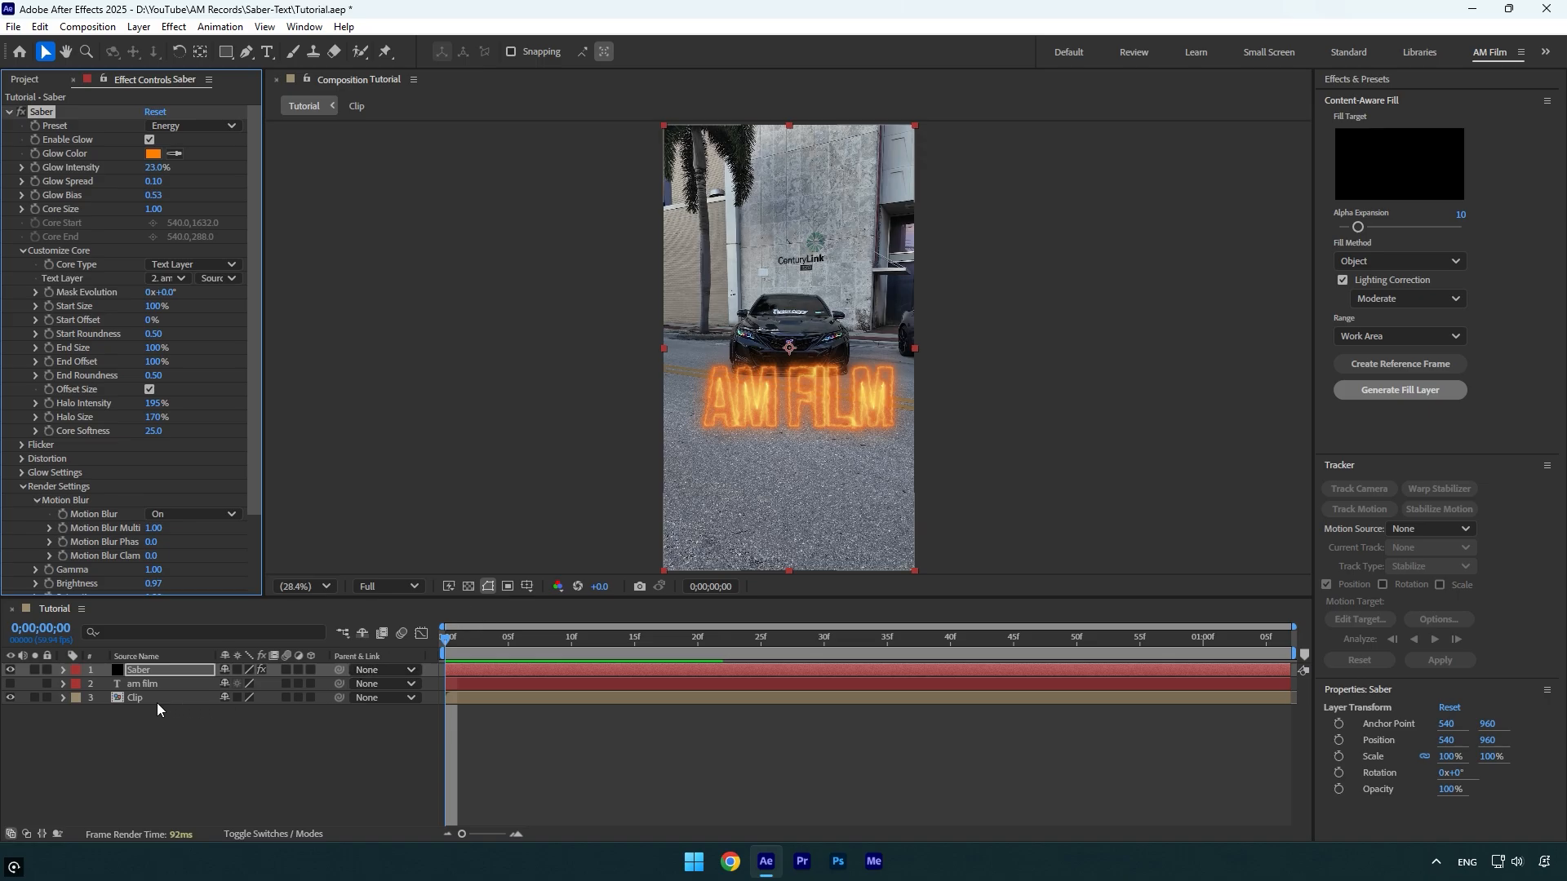
{"action": "left_click", "coordinate": [1357, 489]}
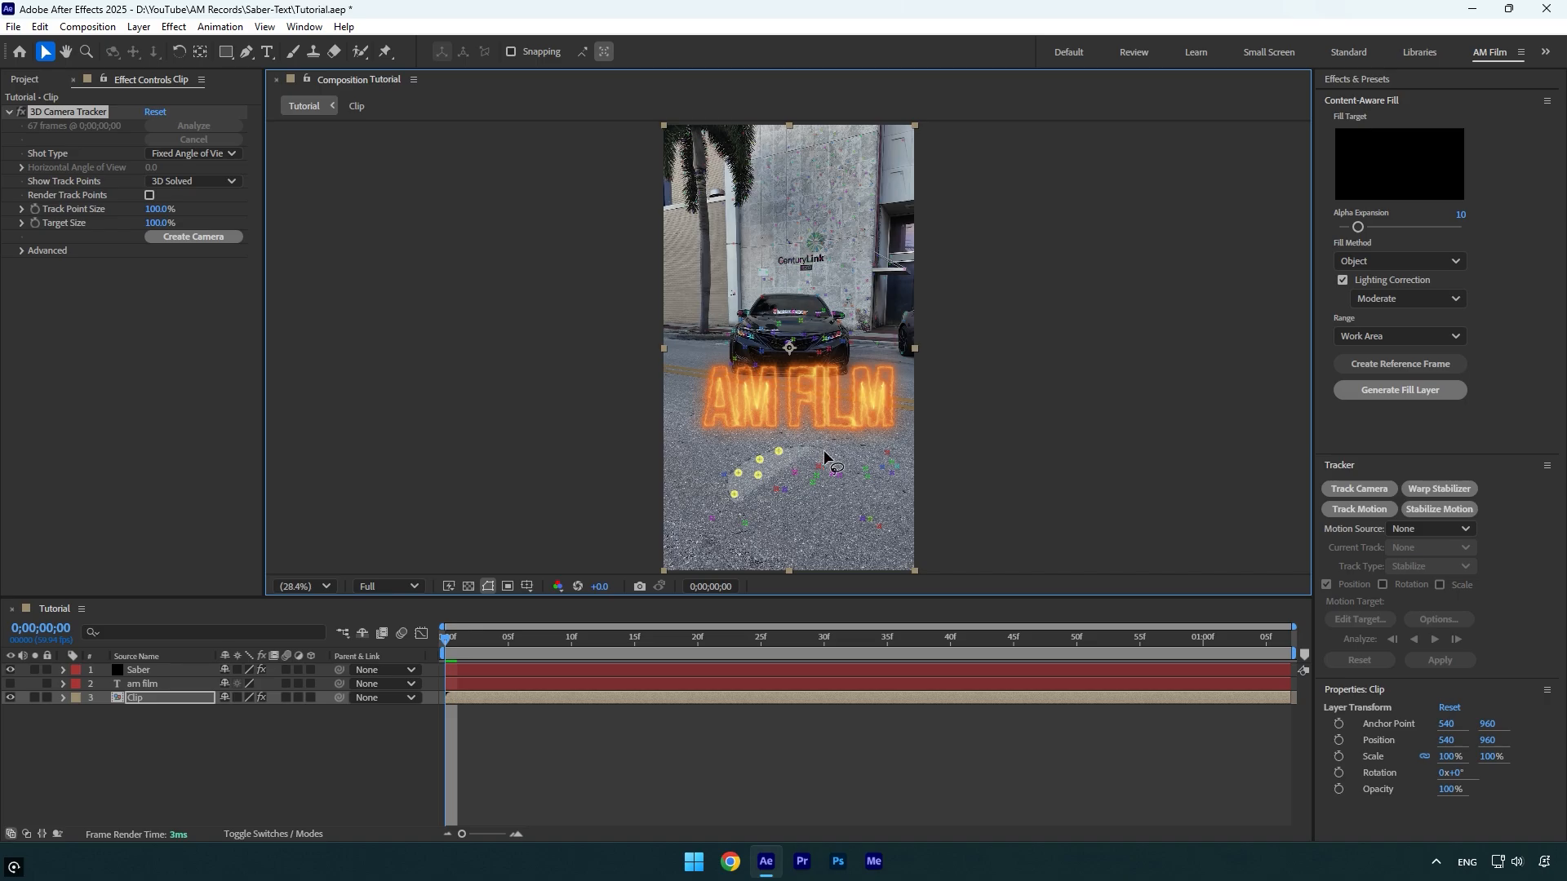
- Create a tracked solid and camera from the selected ground track points
{"action": "right_click", "coordinate": [779, 470]}
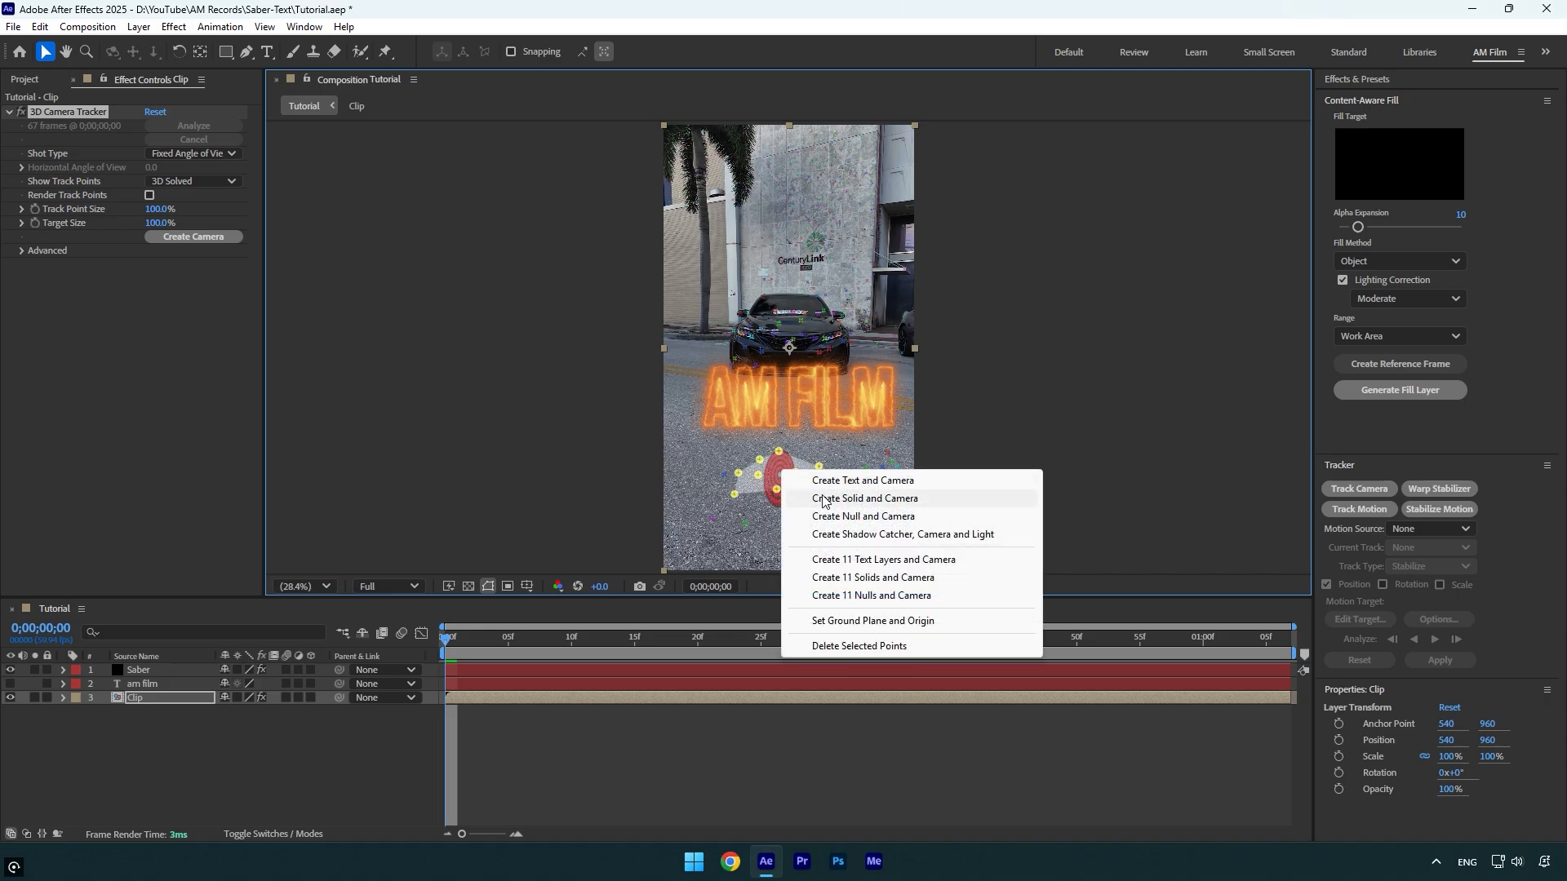
{"action": "left_click", "coordinate": [864, 499]}
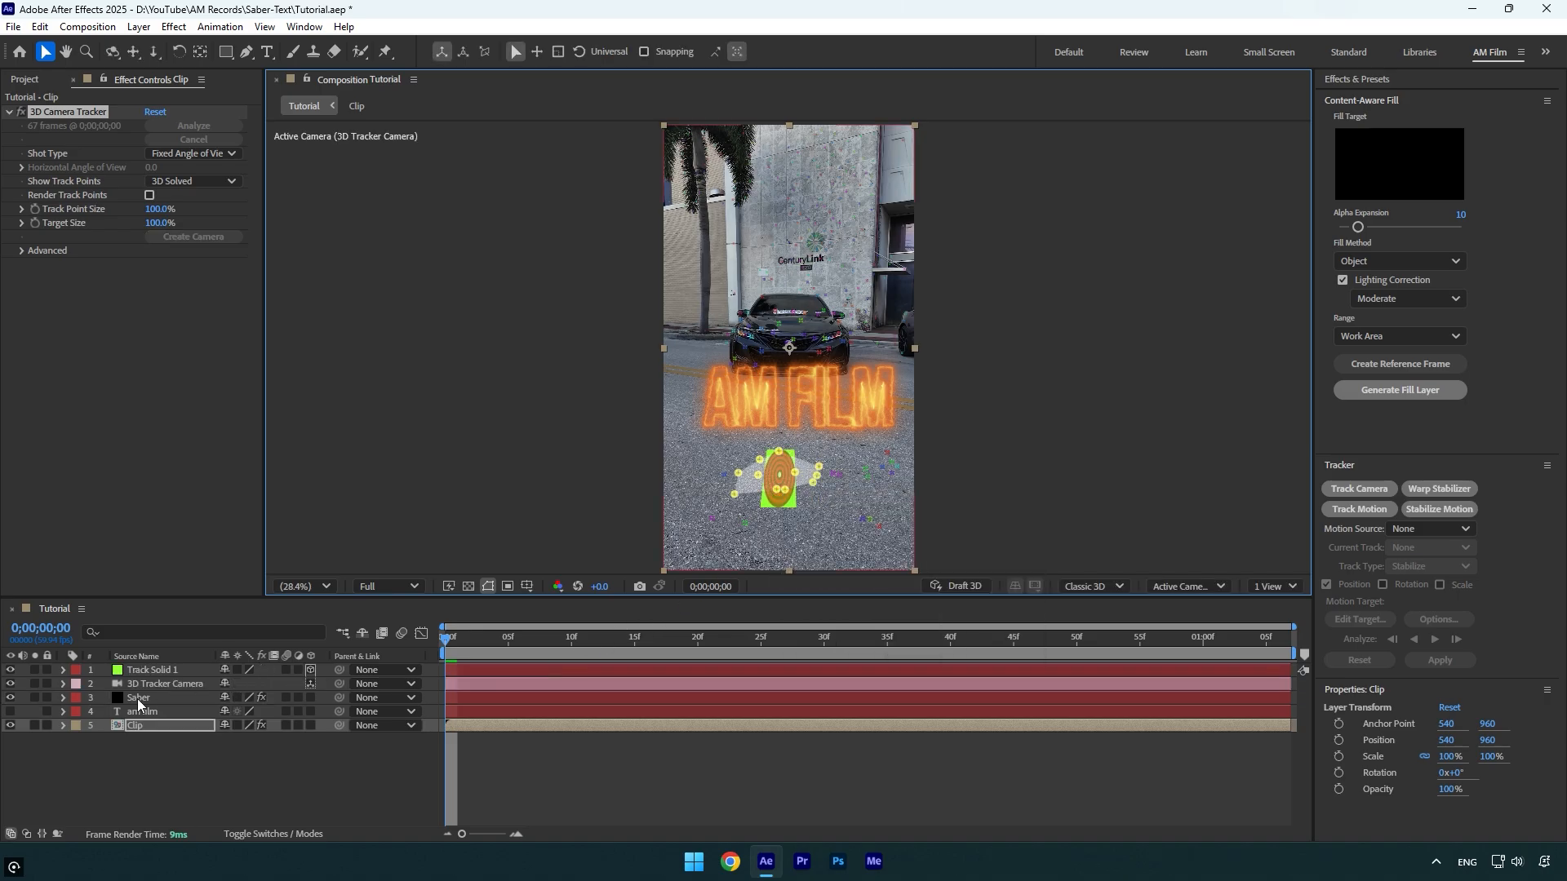
- Enable 3D on Saber, show Track Solid 1's Position, then reselect Saber
{"action": "left_click", "coordinate": [138, 696]}
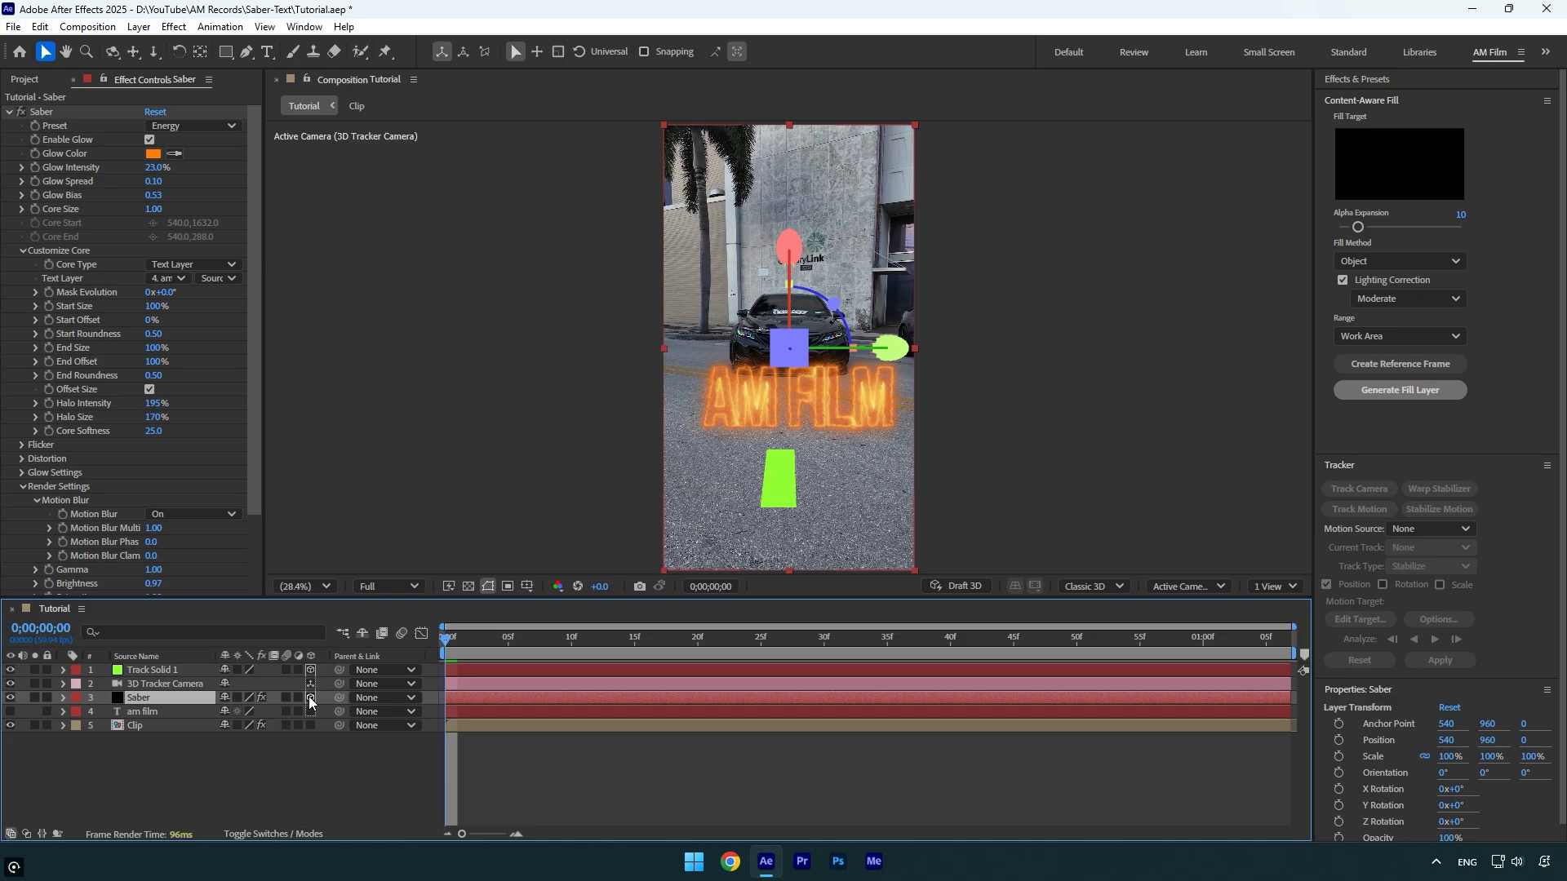
{"action": "left_click", "coordinate": [152, 669]}
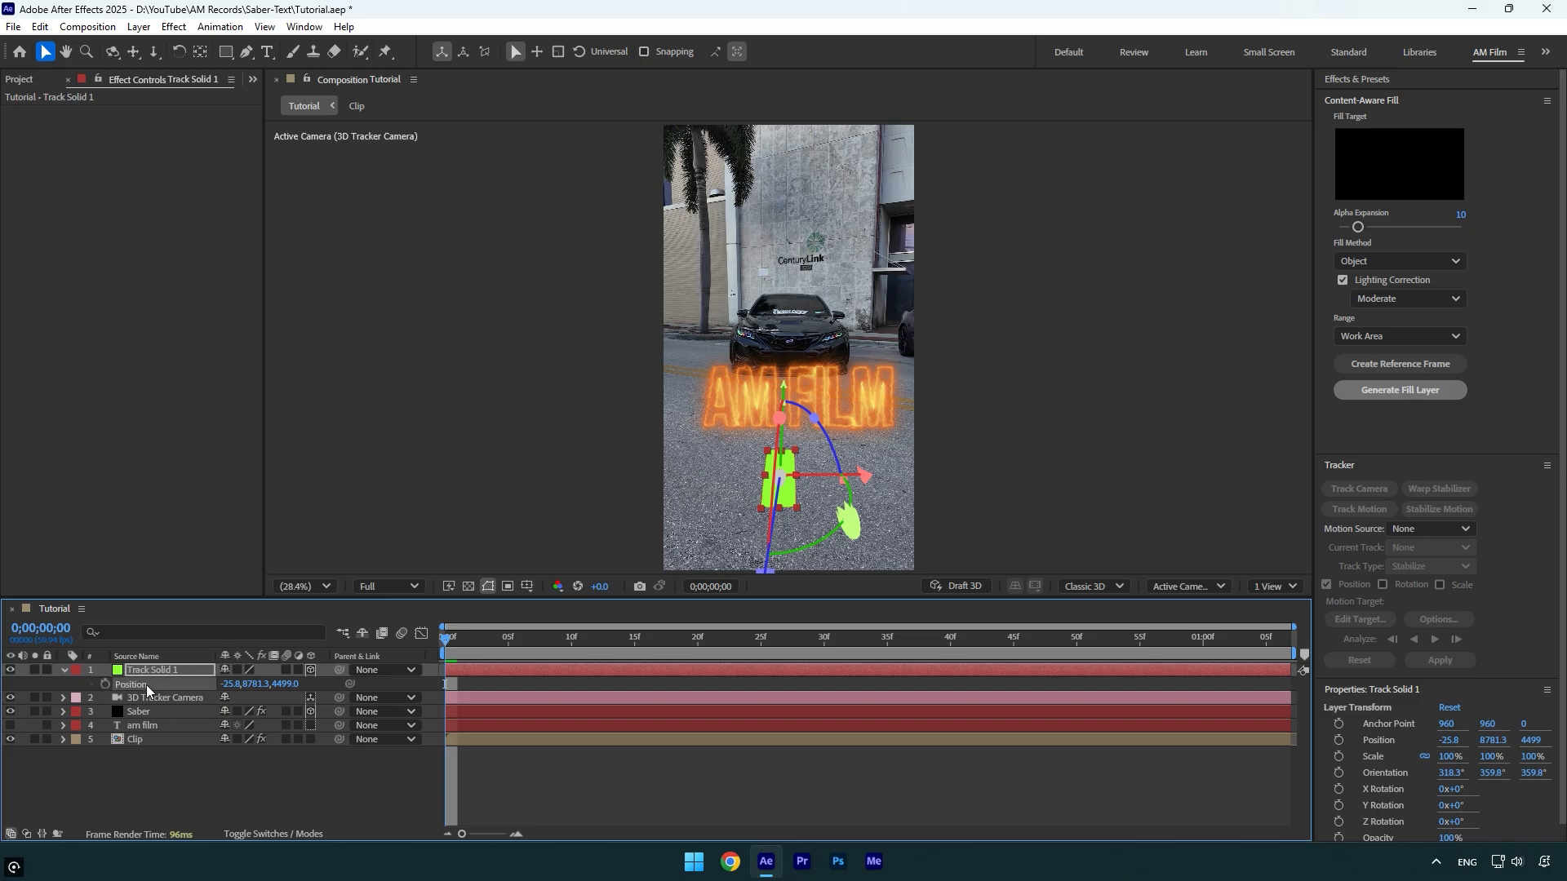
{"action": "left_click", "coordinate": [139, 711]}
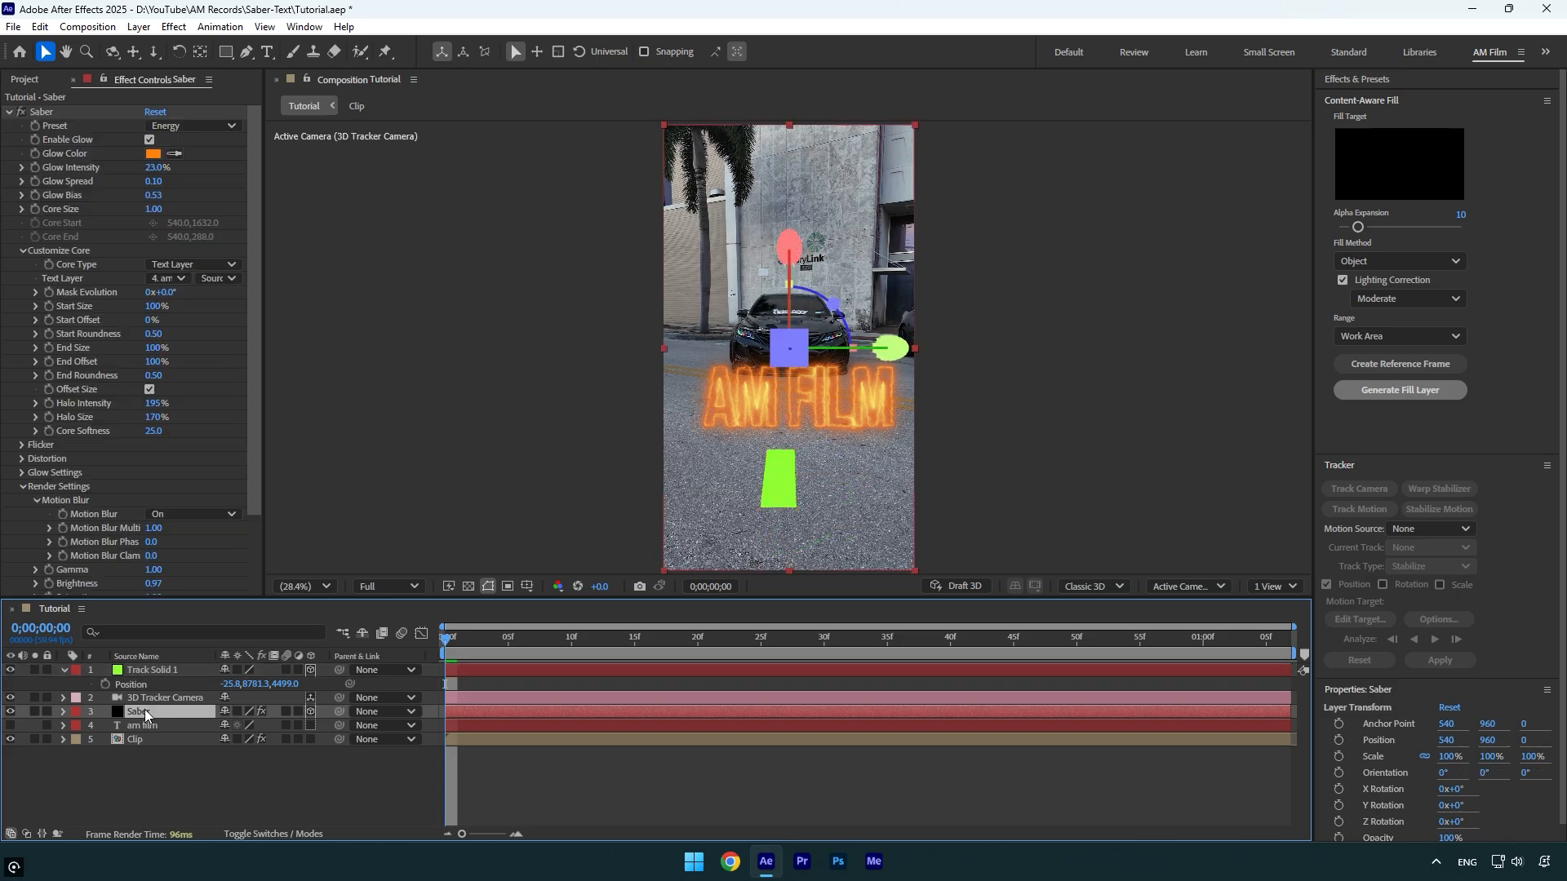